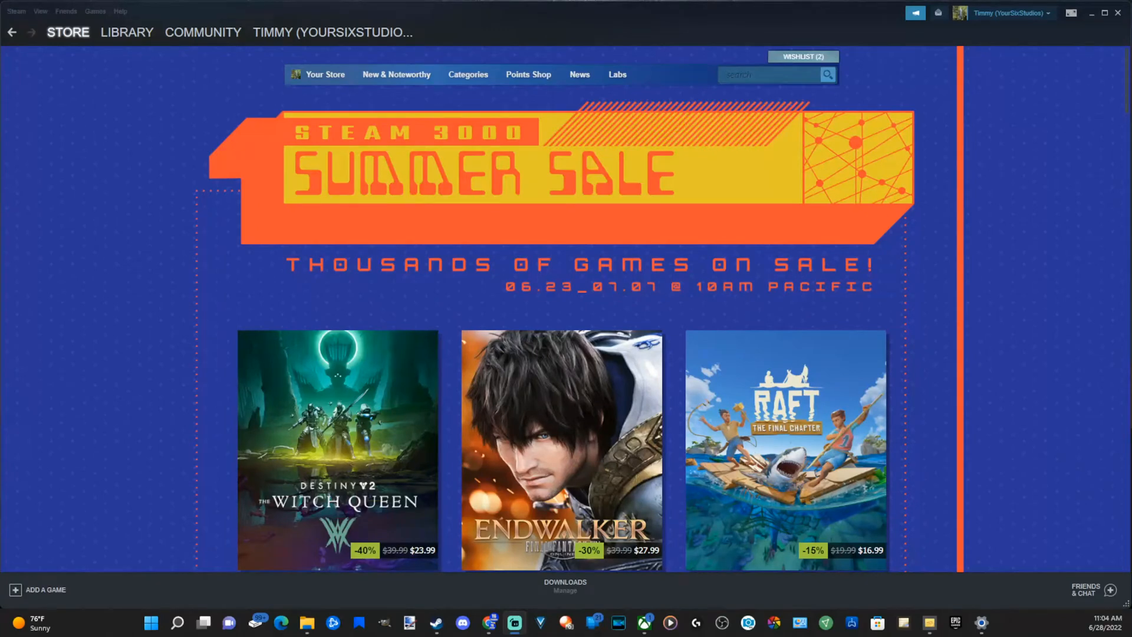
{"action": "mouse_move", "coordinate": [301, 423]}
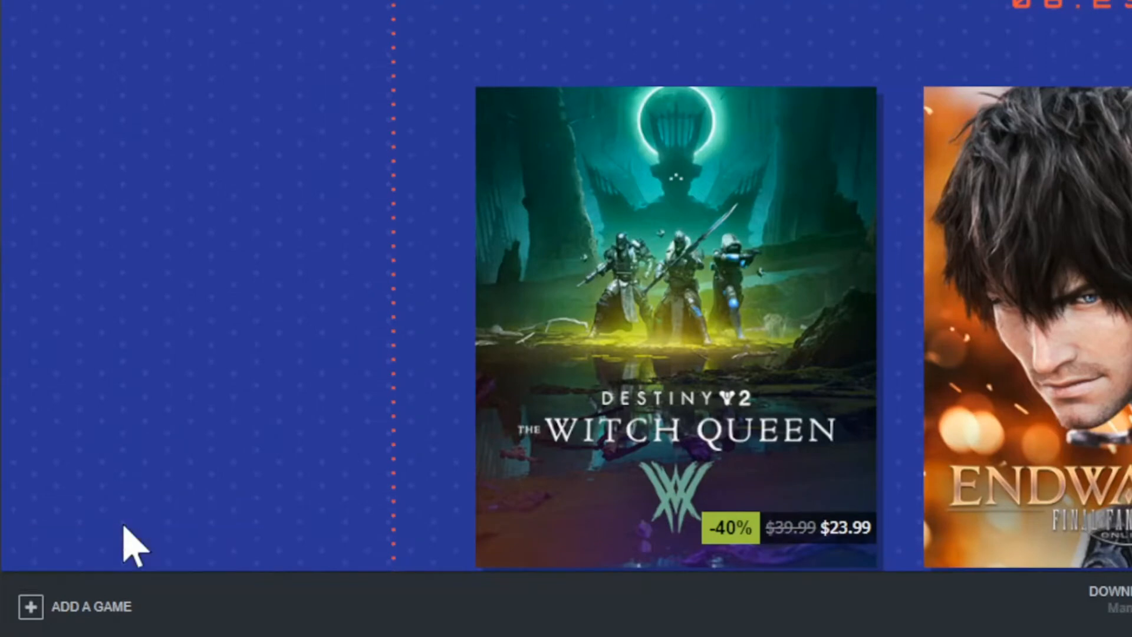
{"action": "mouse_move", "coordinate": [95, 617]}
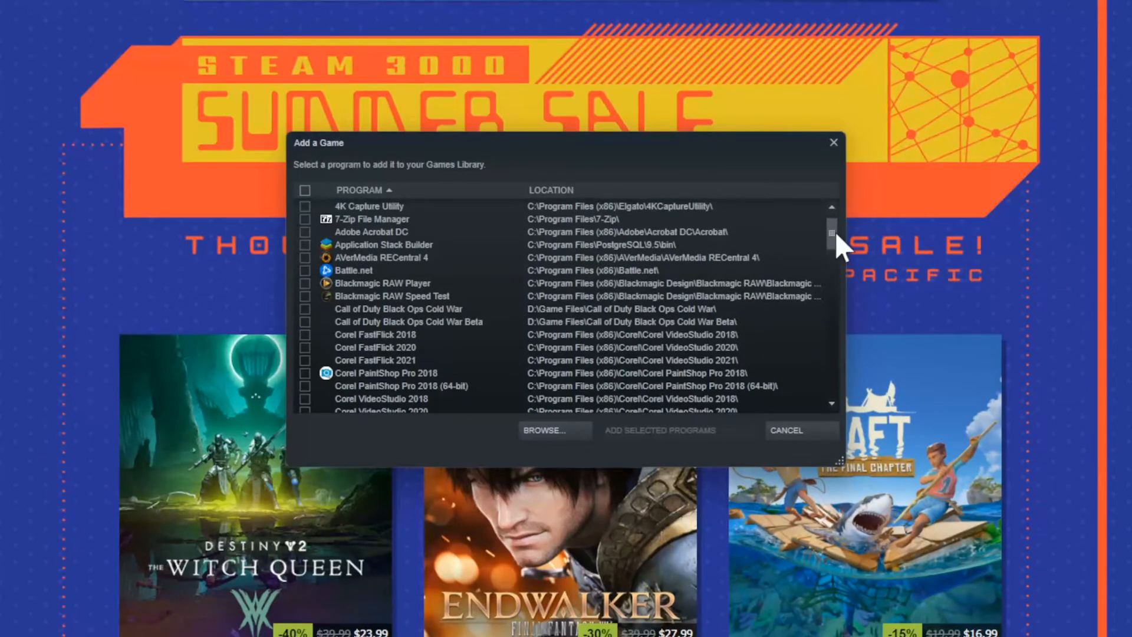
Scroll the Add a Game program list without choosing one, then browse for the game manually.
{"action": "scroll", "scroll_direction": "down", "scroll_amount": 3}
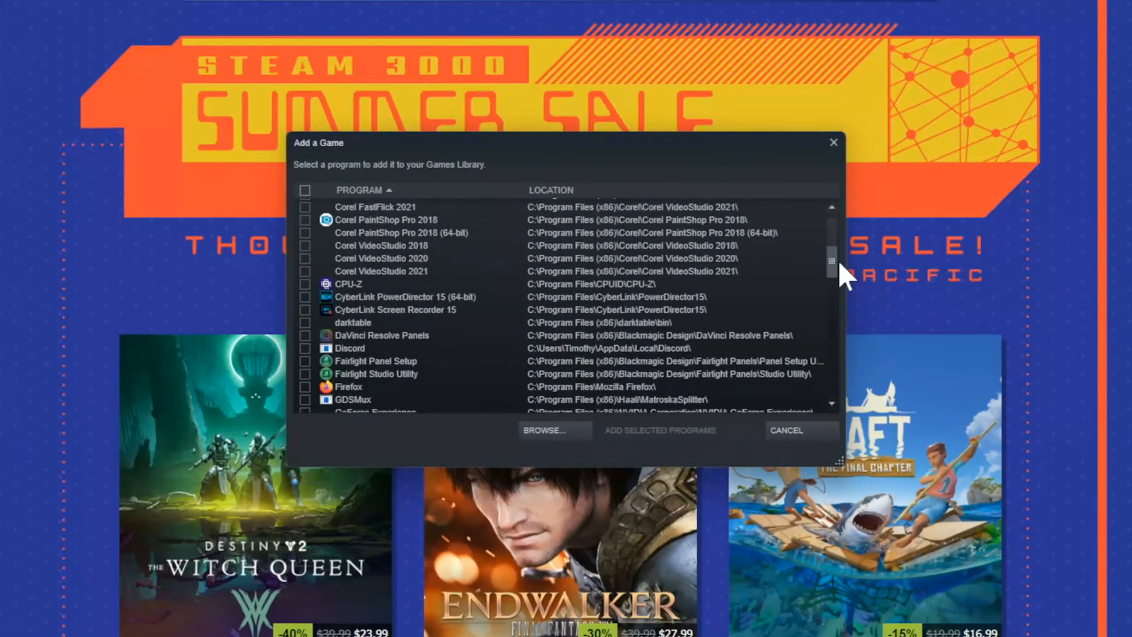
{"action": "scroll", "scroll_direction": "down", "scroll_amount": 3}
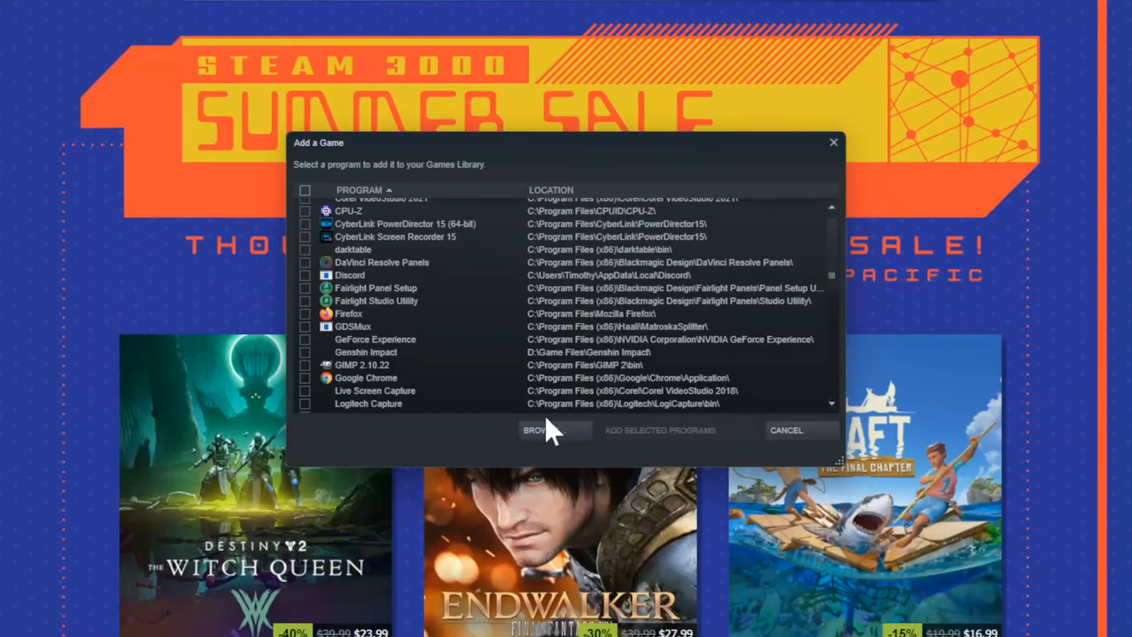
{"action": "mouse_move", "coordinate": [832, 279]}
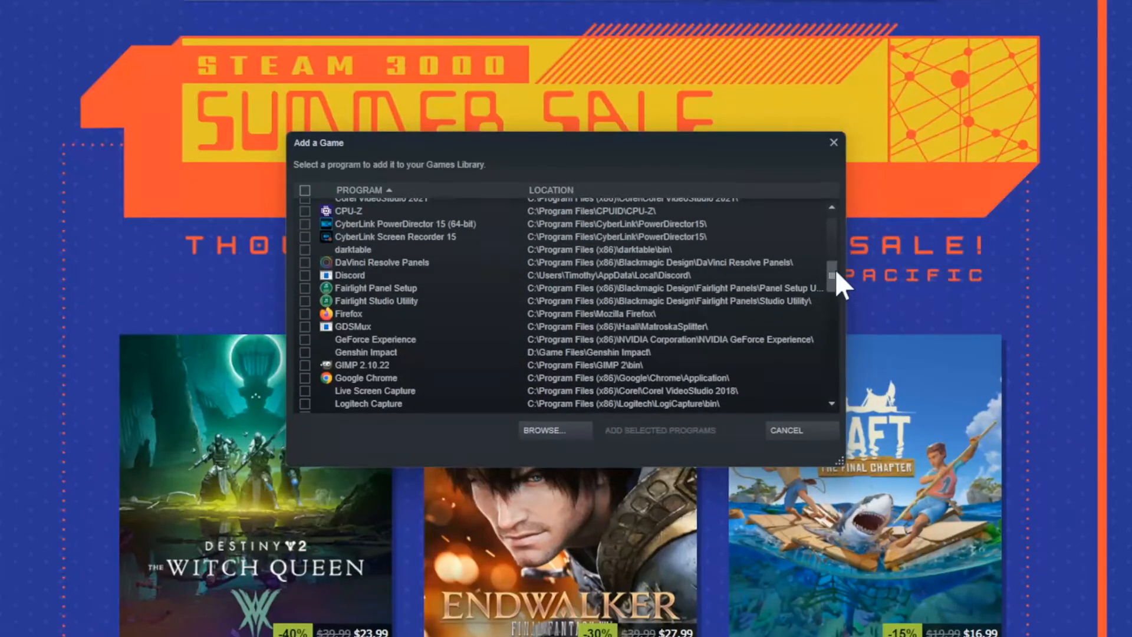
{"action": "scroll", "scroll_direction": "down", "scroll_amount": 3}
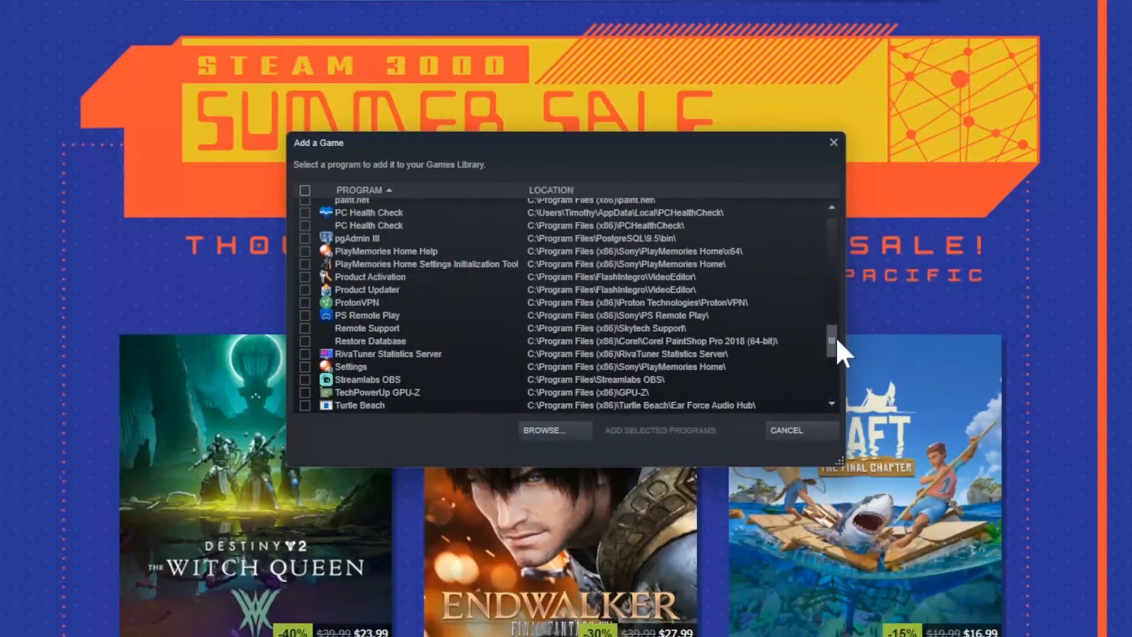
{"action": "scroll", "scroll_direction": "down", "scroll_amount": 3}
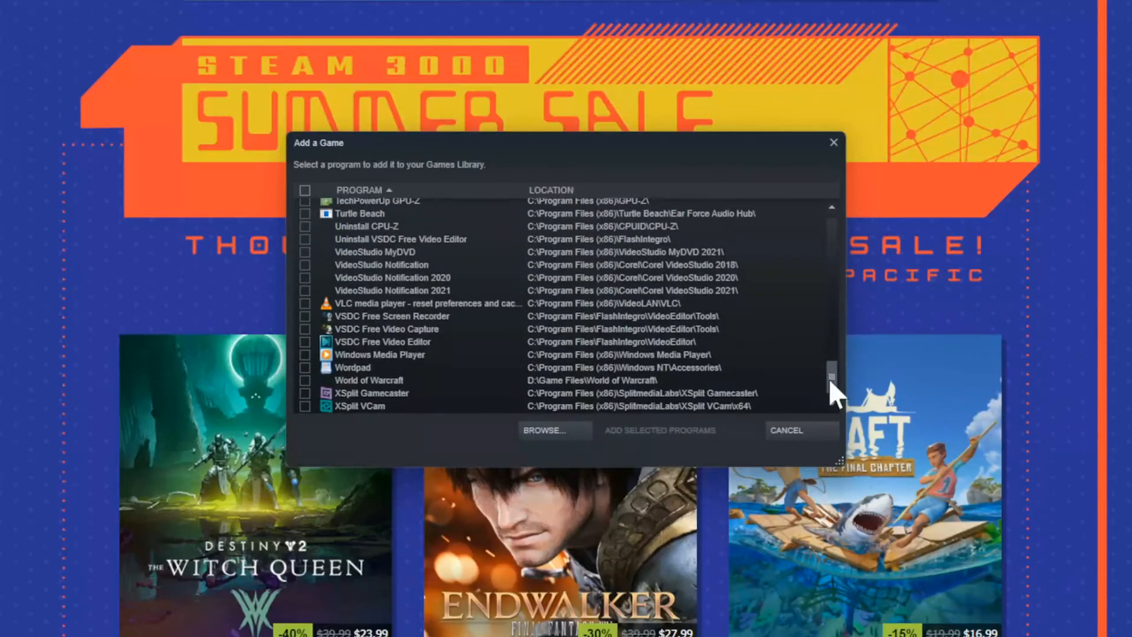
{"action": "left_click", "coordinate": [554, 430]}
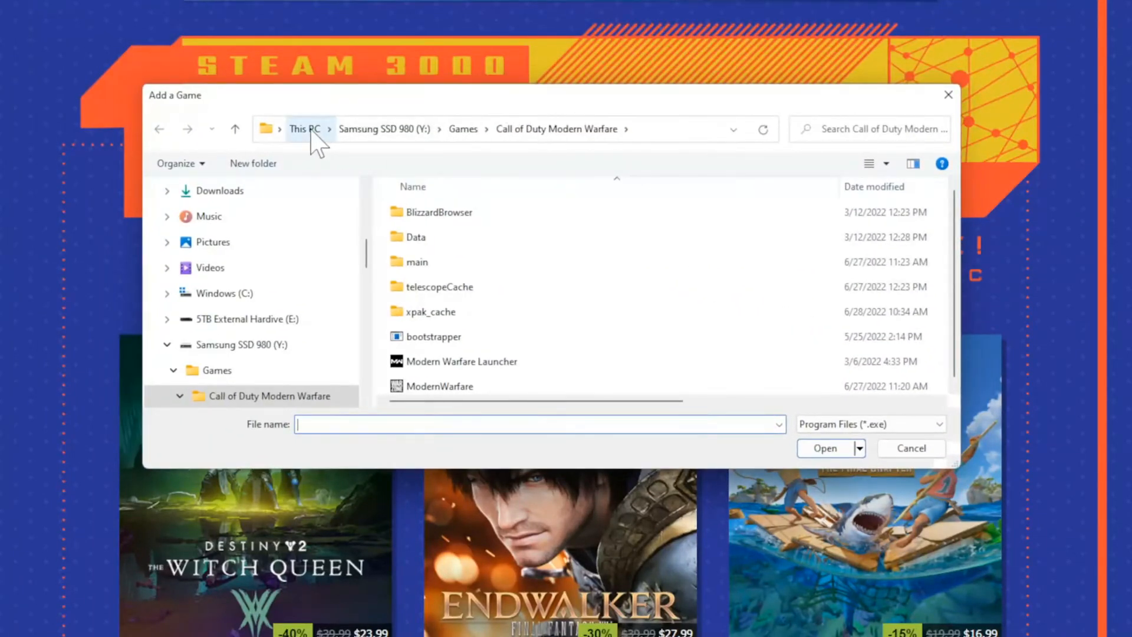
Navigate from This PC into Windows (C:) > Program Files (x86).
{"action": "left_click", "coordinate": [305, 128]}
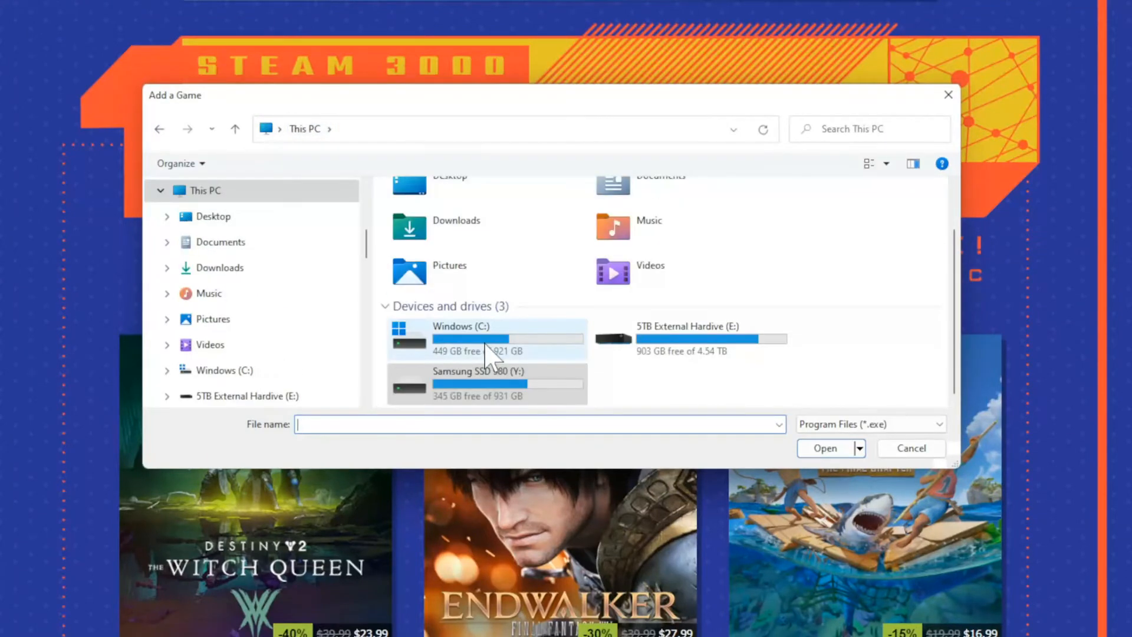
{"action": "double_click", "coordinate": [453, 336]}
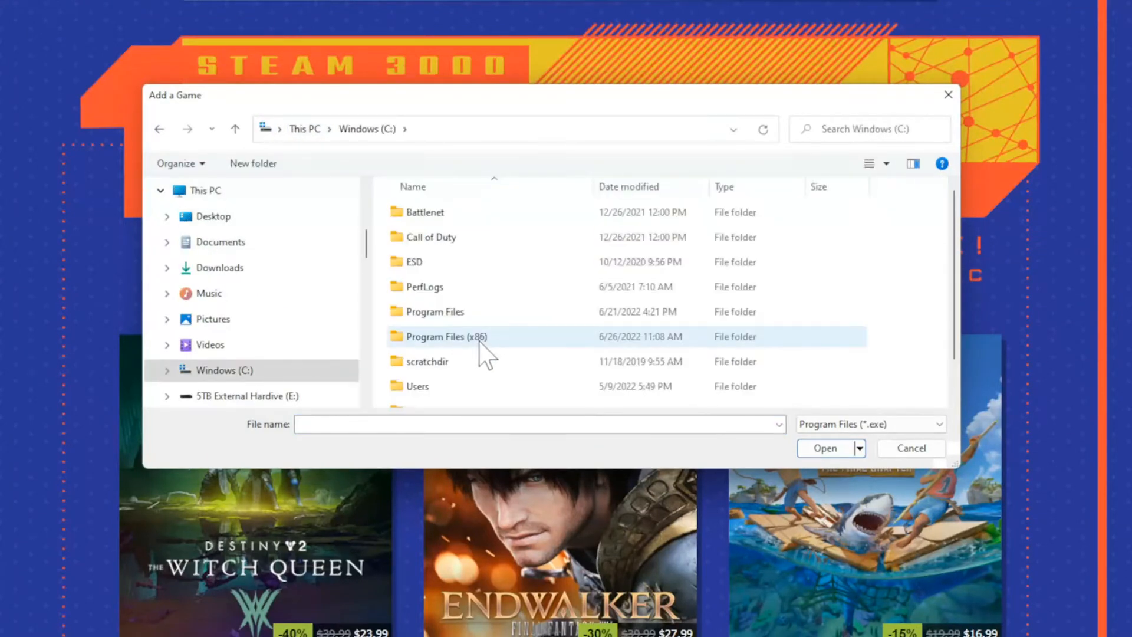
{"action": "left_click", "coordinate": [446, 337]}
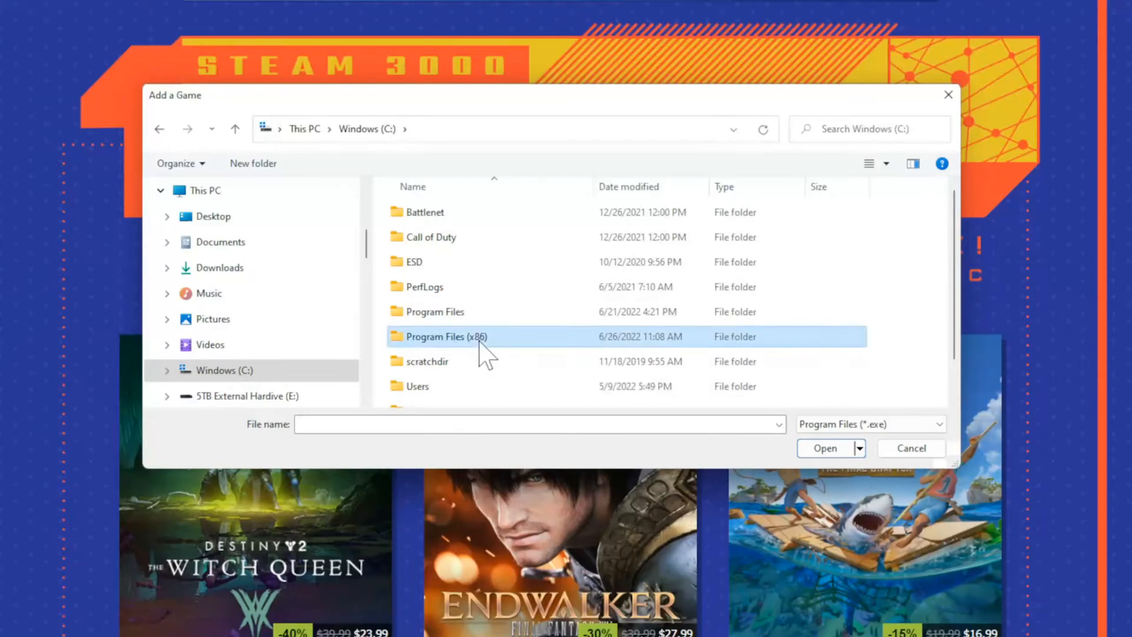
{"action": "double_click", "coordinate": [447, 337]}
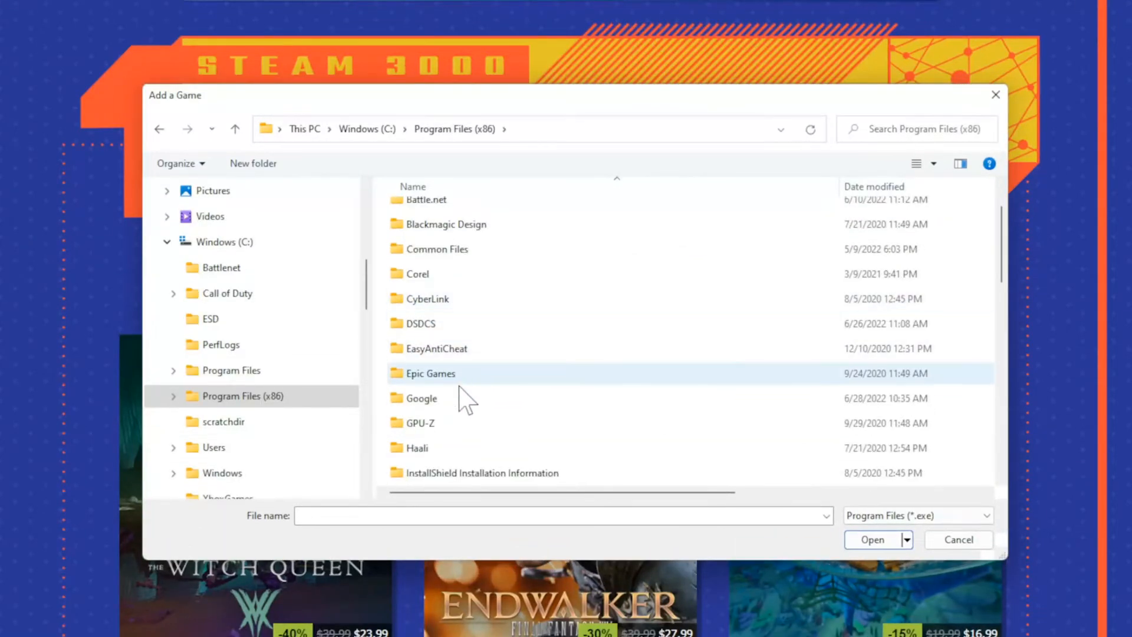
Check the Epic Games and Origin Games folders, then enter Battle.net and select its Launcher.
{"action": "double_click", "coordinate": [430, 374]}
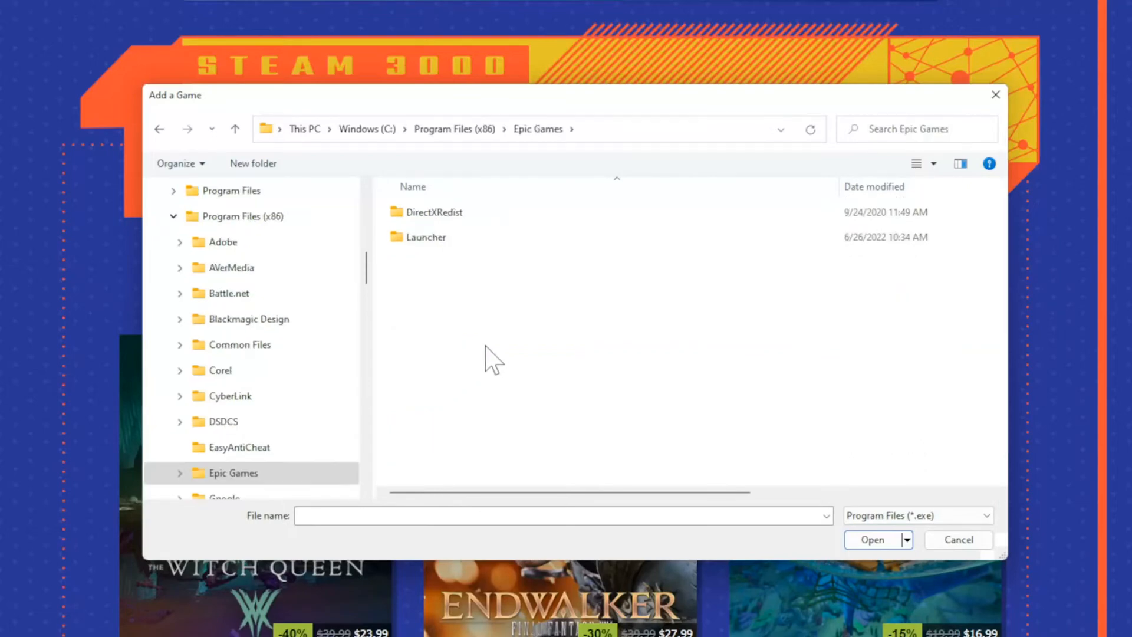
{"action": "mouse_move", "coordinate": [599, 364]}
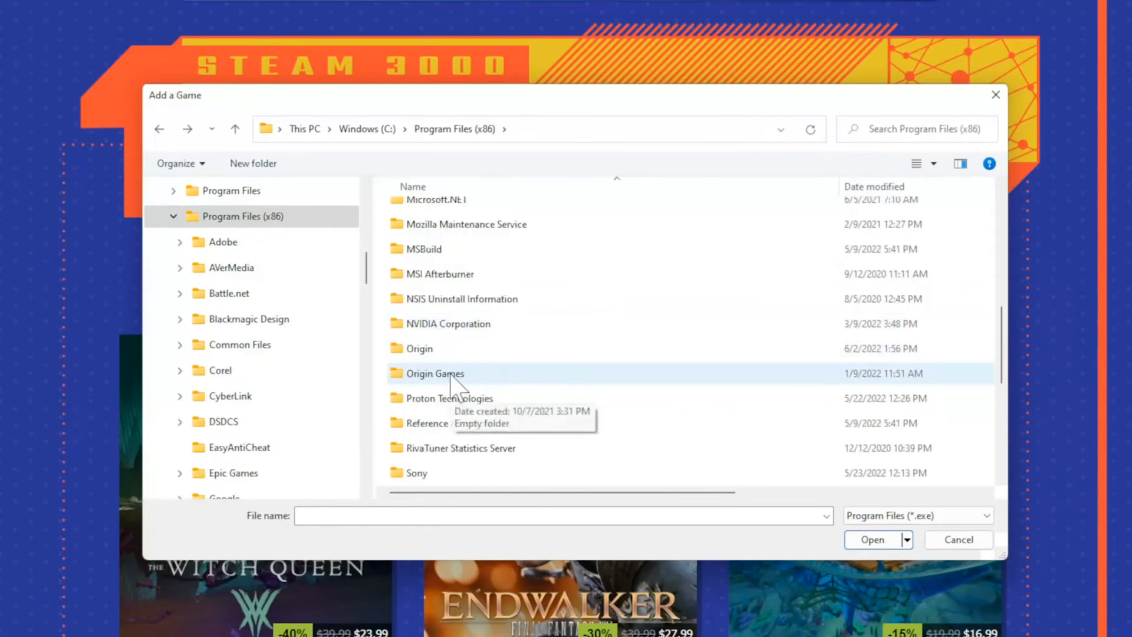
{"action": "double_click", "coordinate": [435, 373]}
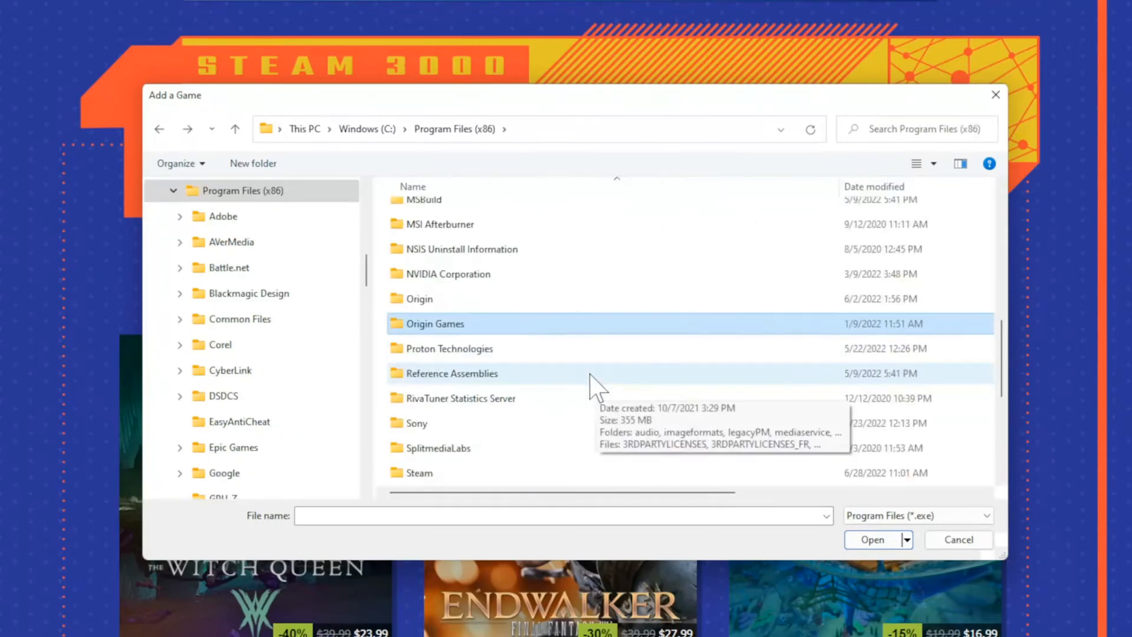
{"action": "double_click", "coordinate": [228, 268]}
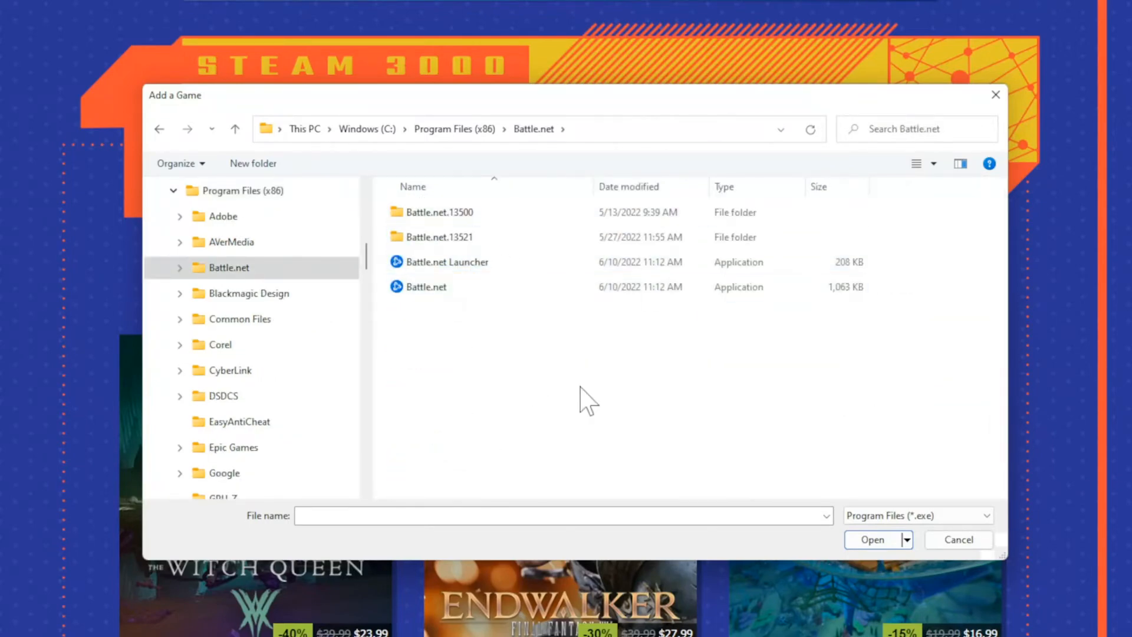
{"action": "left_click", "coordinate": [447, 262]}
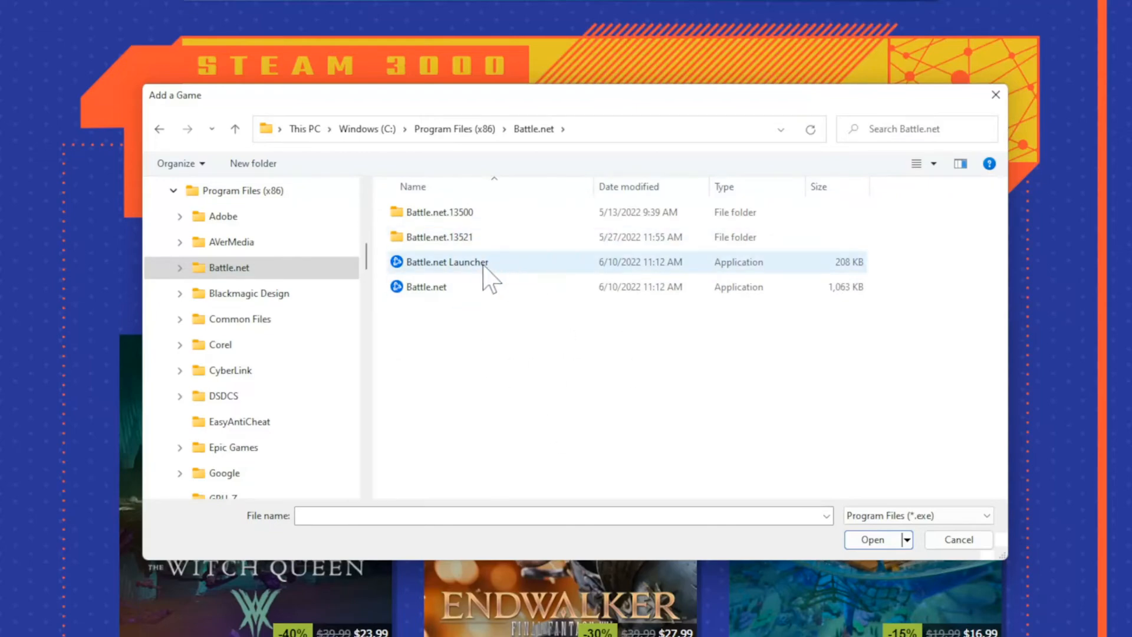
Navigate to the Samsung SSD 980 (Y:) drive's Games\Fortnite\Fortnite folder.
{"action": "left_click", "coordinate": [304, 129]}
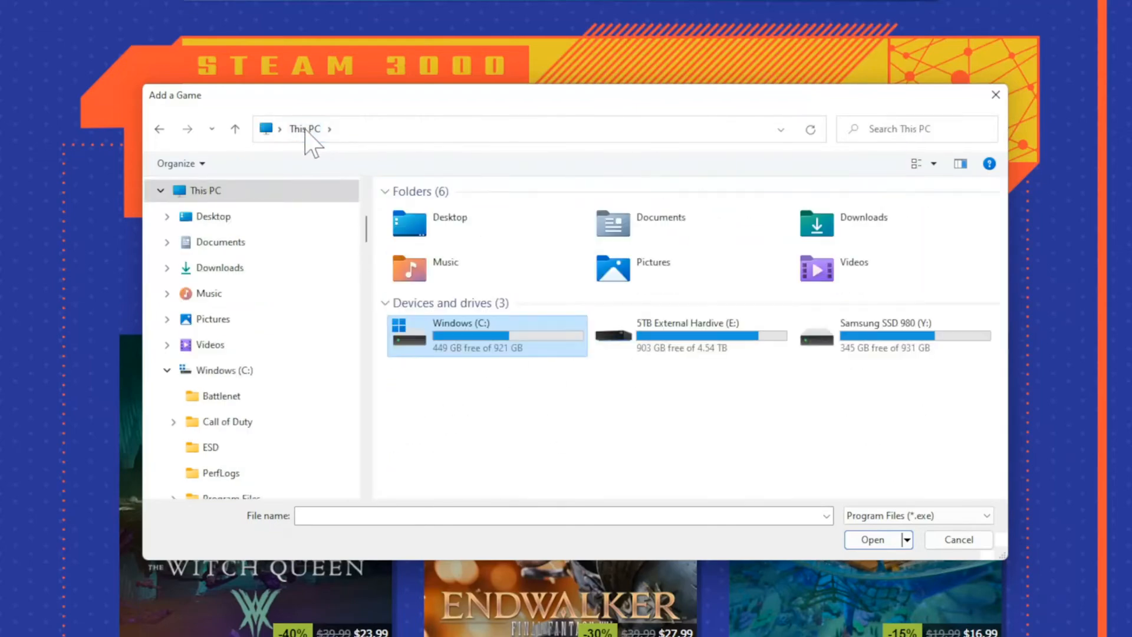
{"action": "mouse_move", "coordinate": [843, 364]}
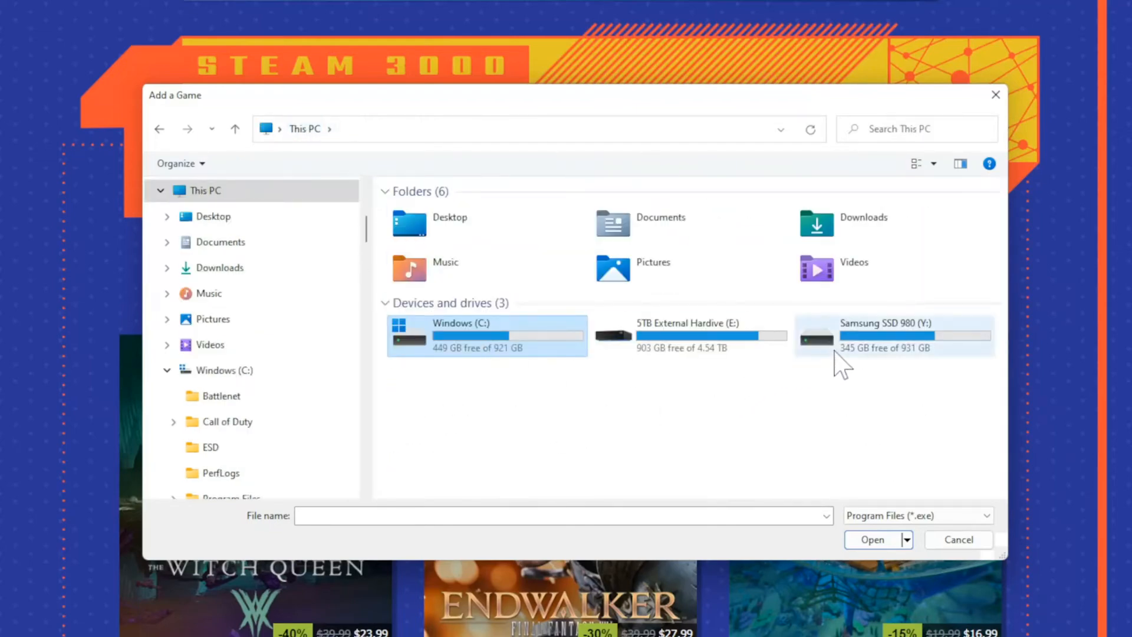
{"action": "double_click", "coordinate": [893, 335]}
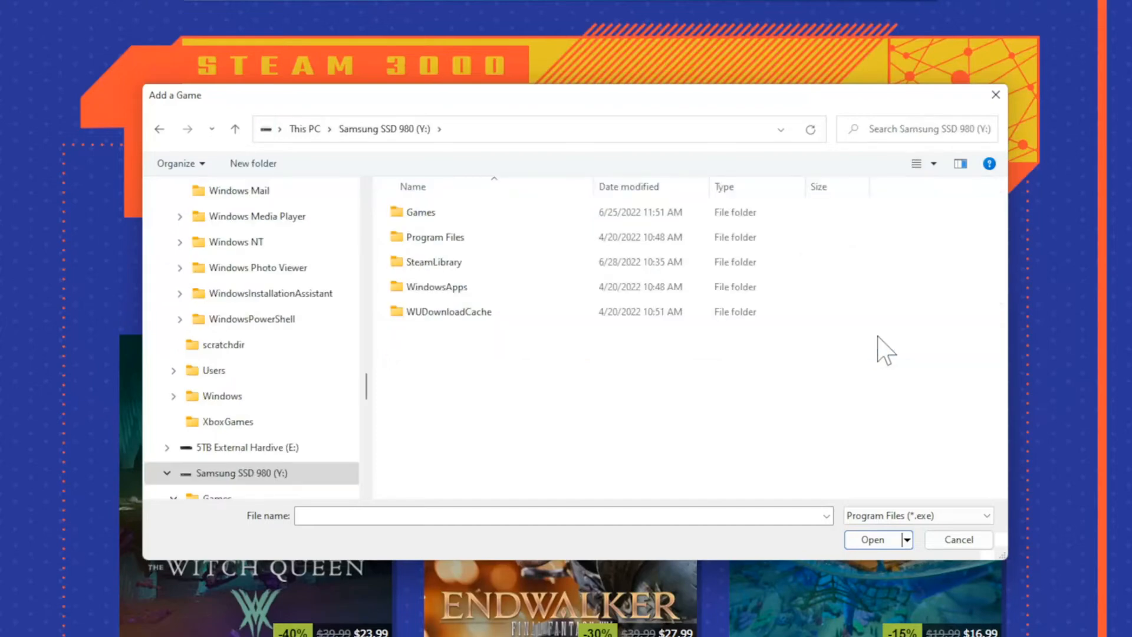
{"action": "left_click", "coordinate": [421, 211]}
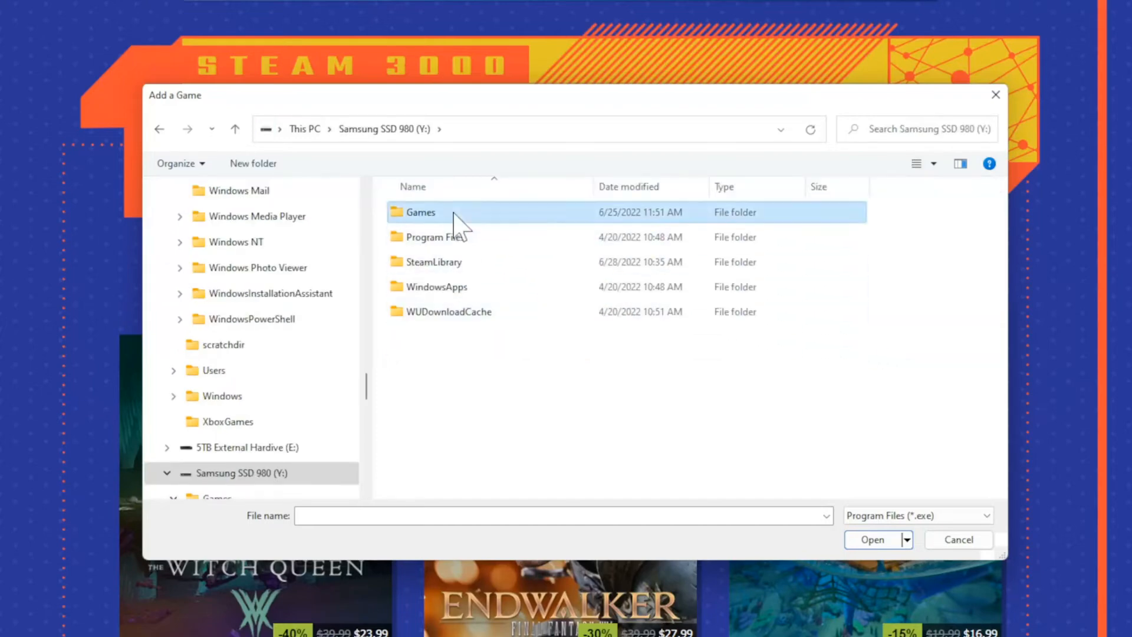
{"action": "double_click", "coordinate": [420, 211]}
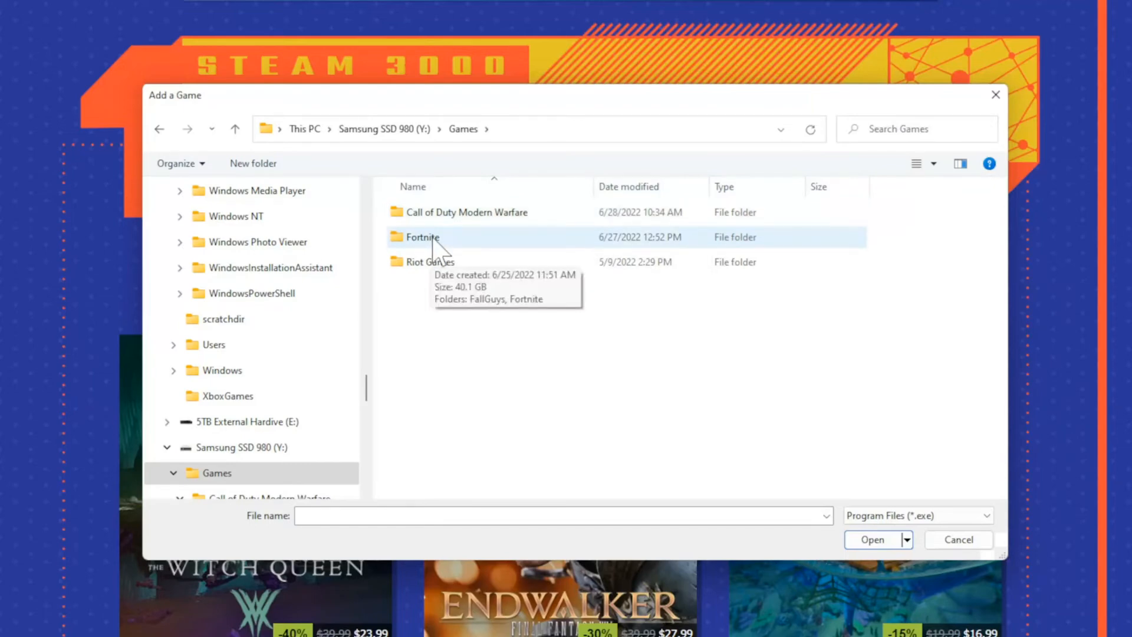
{"action": "double_click", "coordinate": [422, 237]}
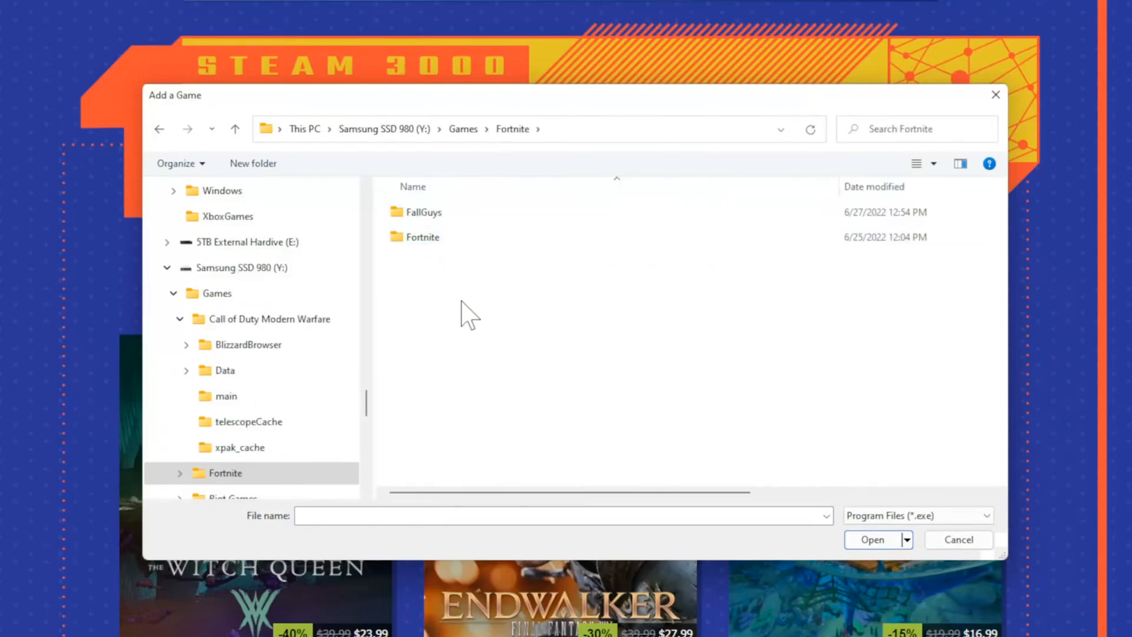
{"action": "double_click", "coordinate": [423, 237]}
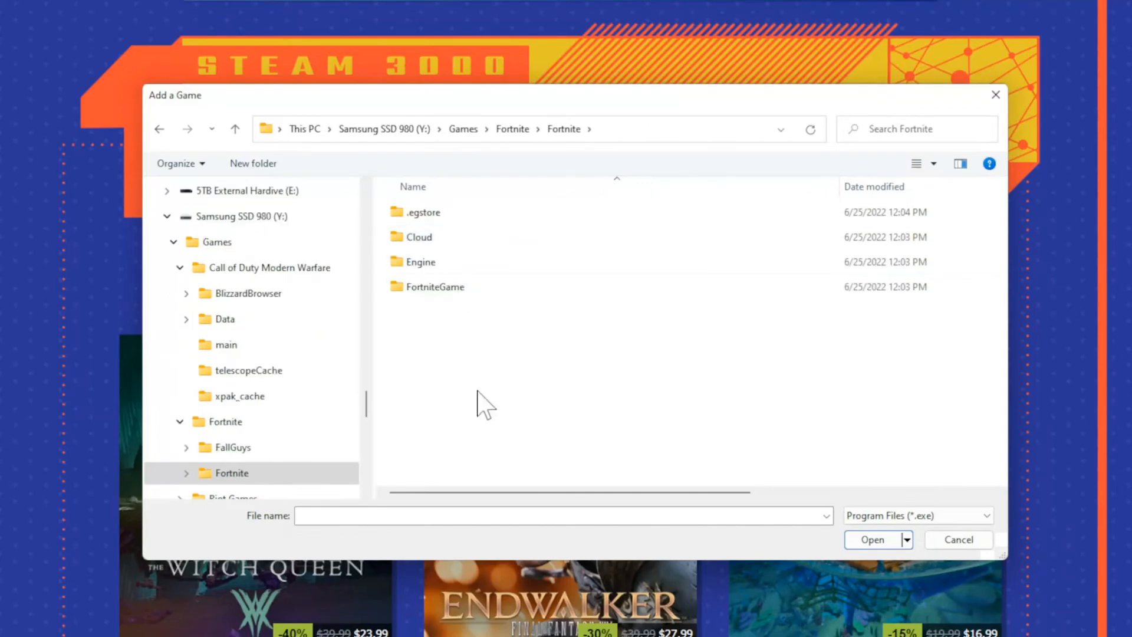
Continue into FortniteGame\Binaries\Win64 and add FortniteClient-Win64-Shipping as a non-Steam game.
{"action": "left_click", "coordinate": [434, 287]}
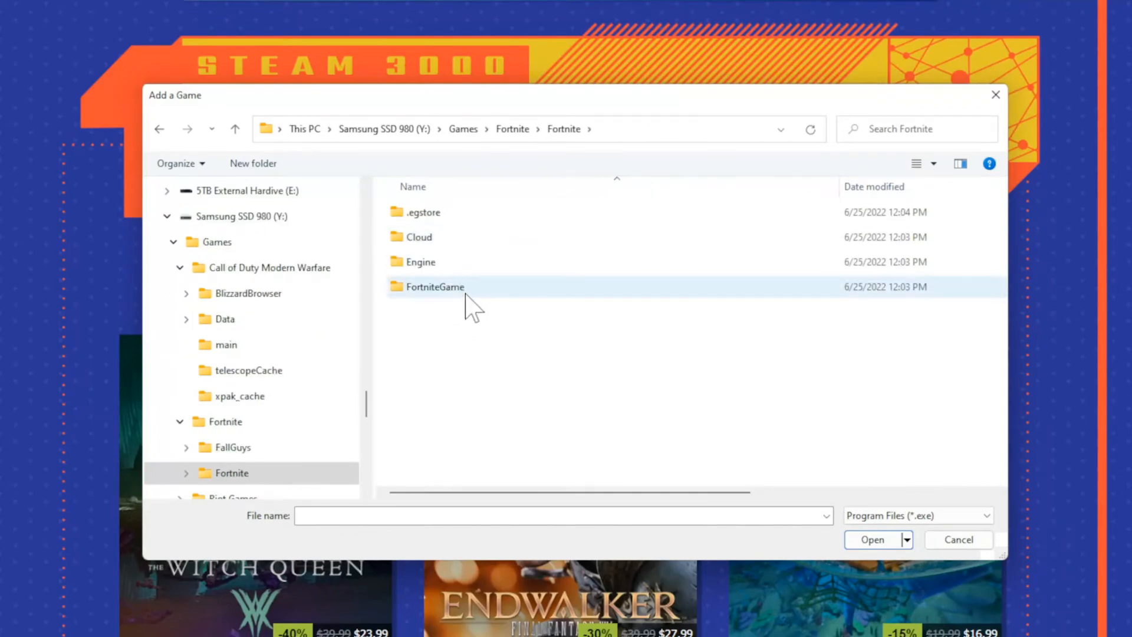
{"action": "double_click", "coordinate": [435, 287]}
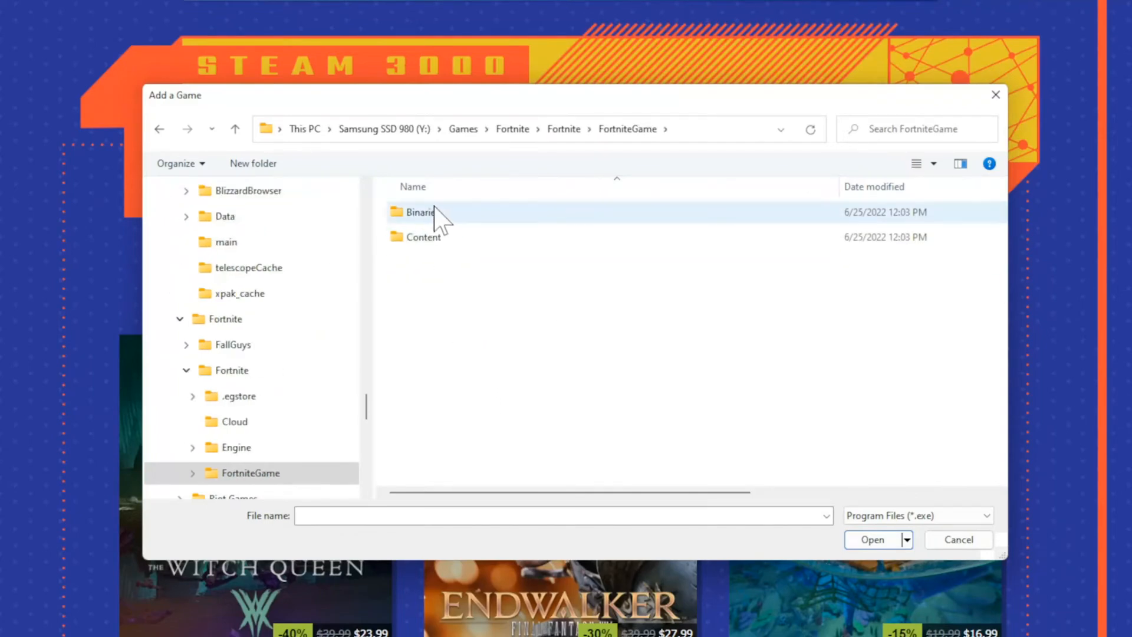
{"action": "double_click", "coordinate": [422, 211]}
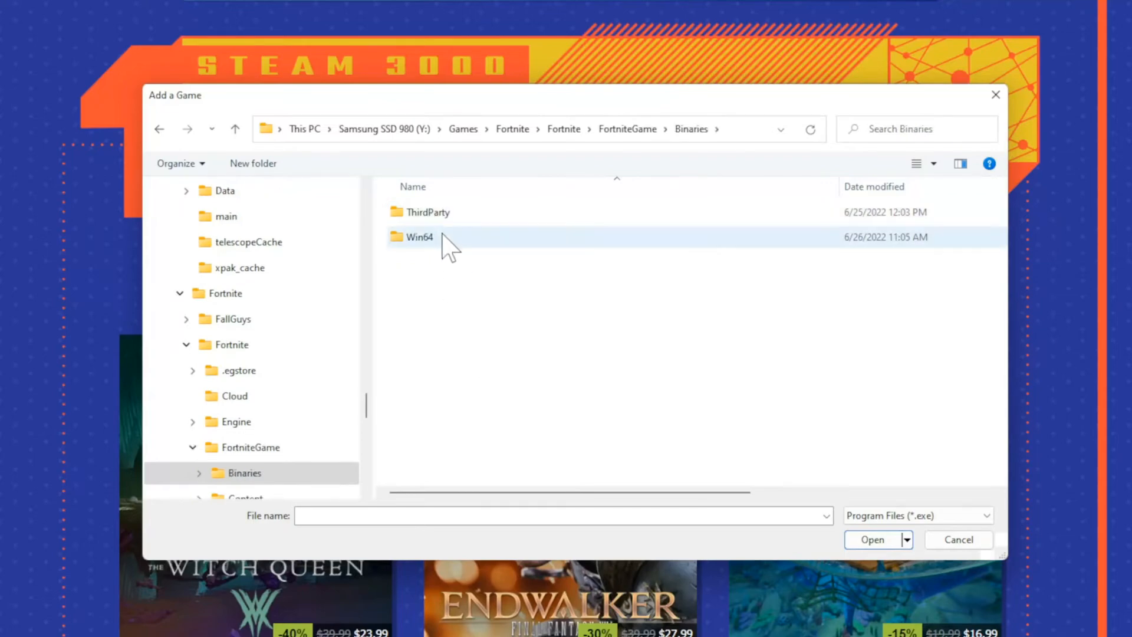
{"action": "double_click", "coordinate": [420, 237]}
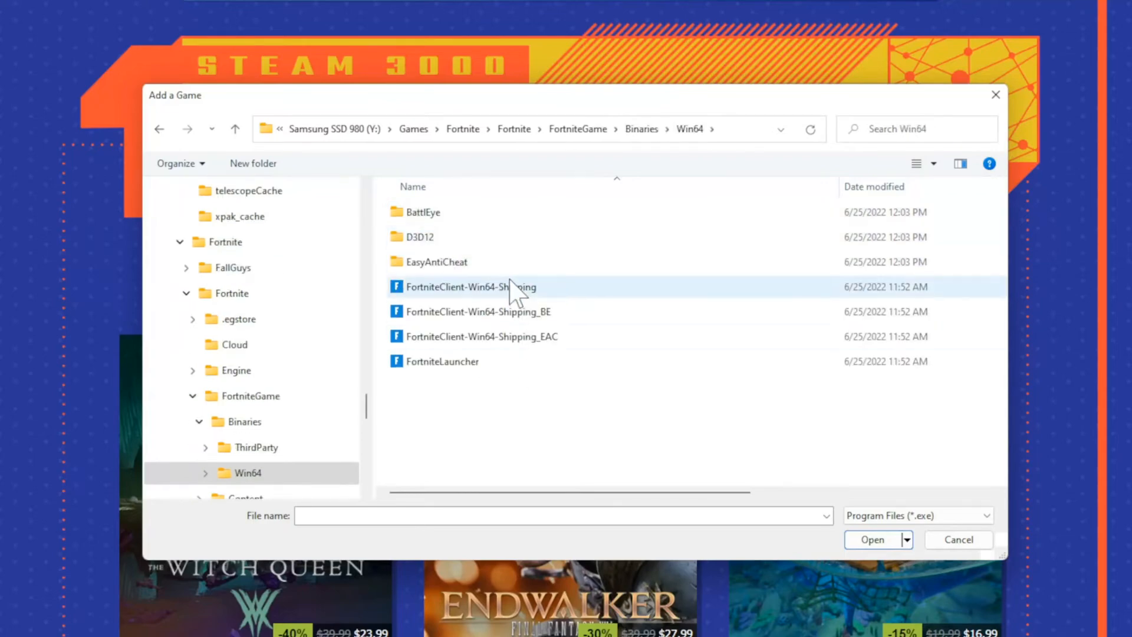
{"action": "left_click", "coordinate": [470, 287]}
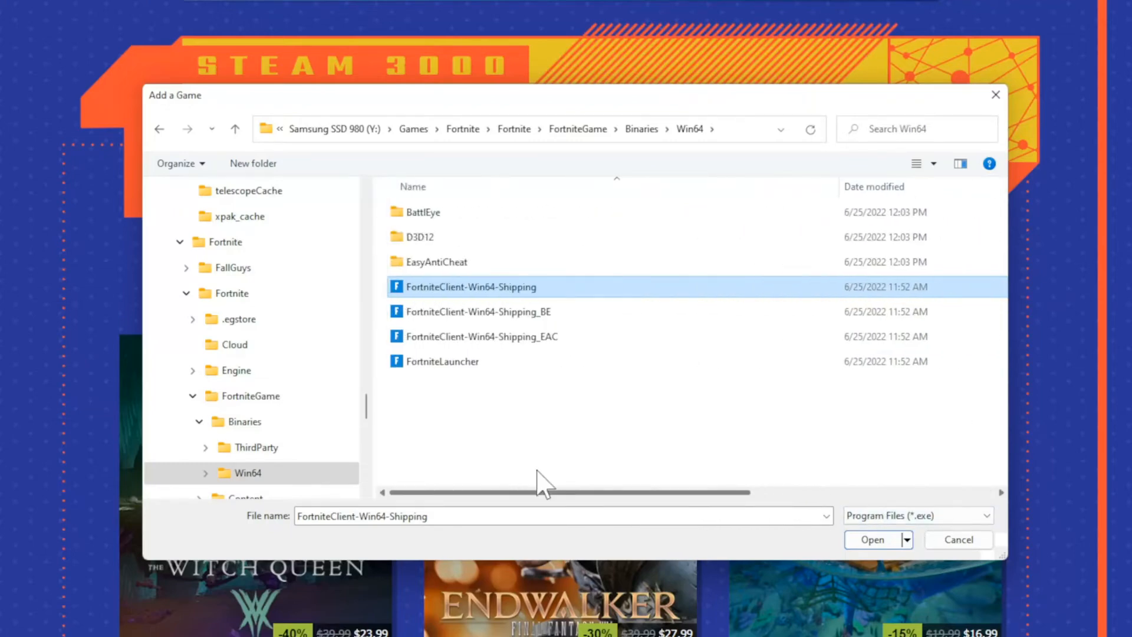
{"action": "left_click", "coordinate": [870, 539]}
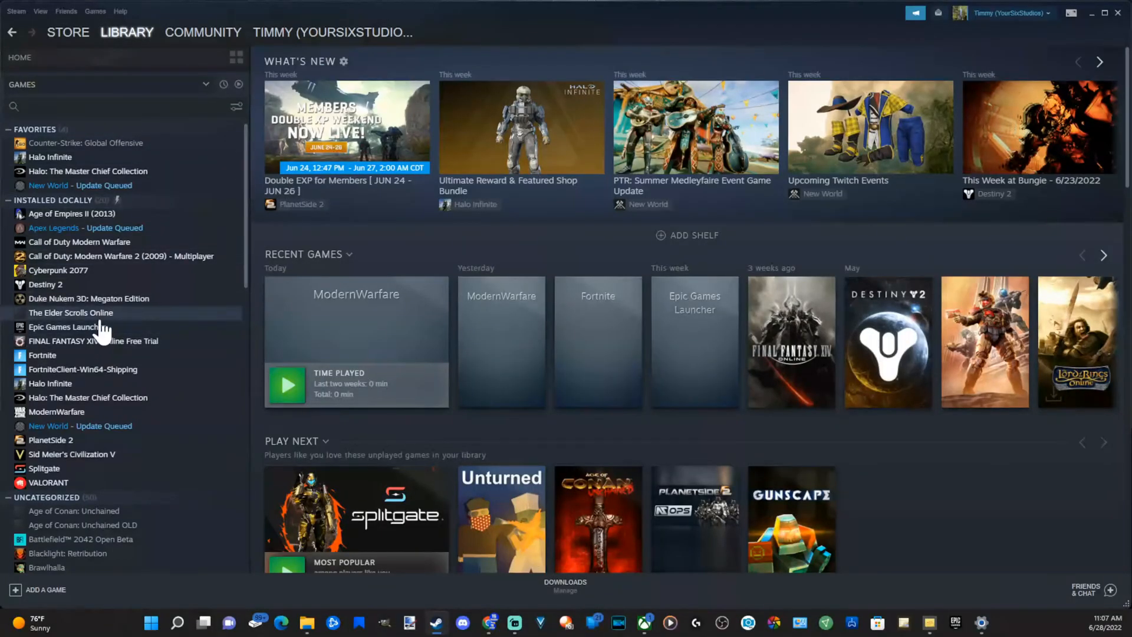
Show the FortniteClient-Win64-Shipping library page and bring up its context menu.
{"action": "left_click", "coordinate": [82, 369]}
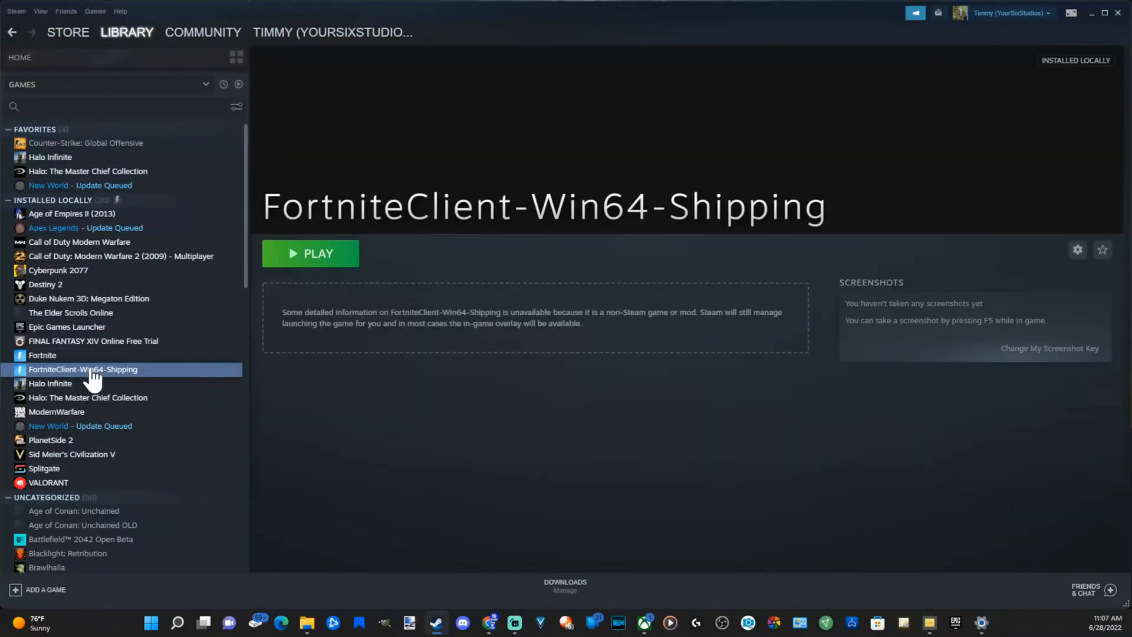
{"action": "right_click", "coordinate": [82, 370]}
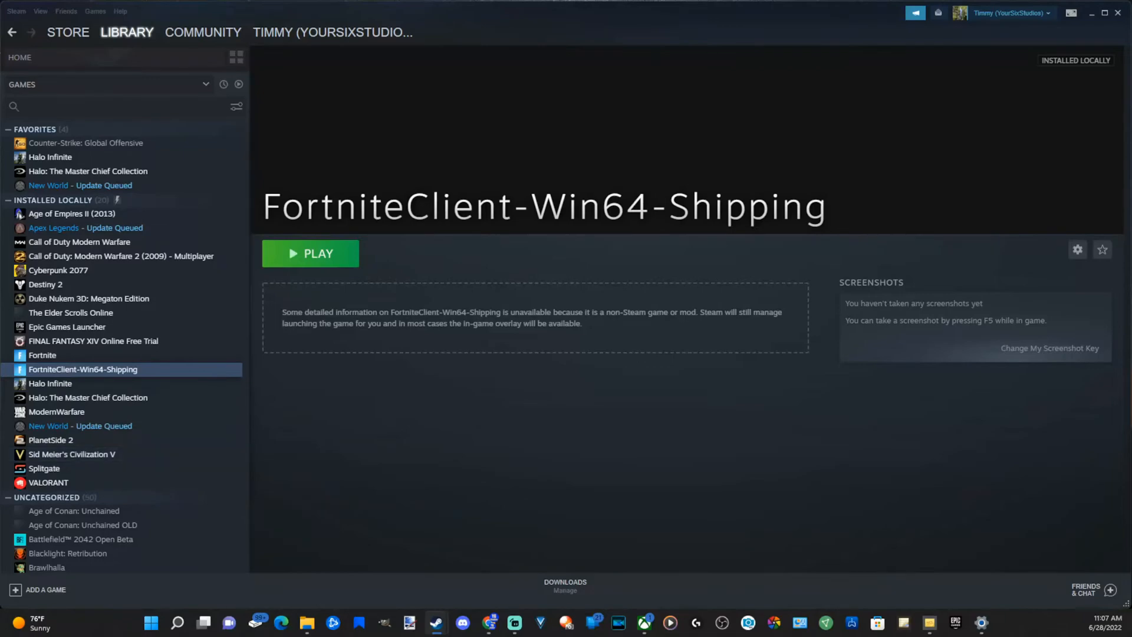
In the shortcut's Properties, change its name to 'Fortnite' and keep it.
{"action": "left_click", "coordinate": [1077, 250]}
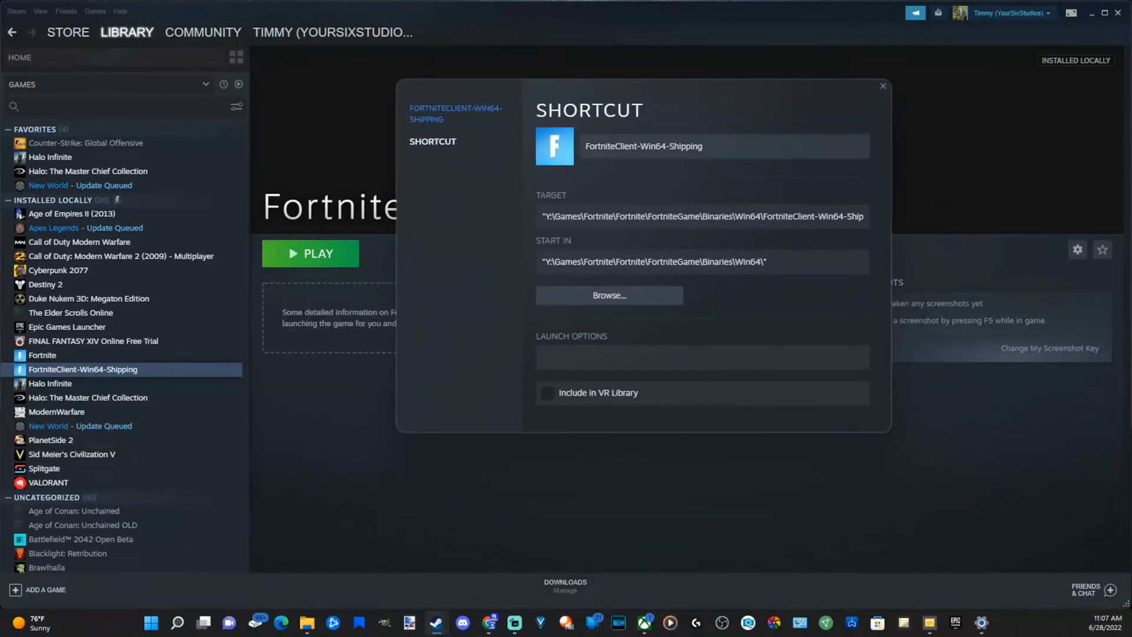
{"action": "type", "text": "Fortnite"}
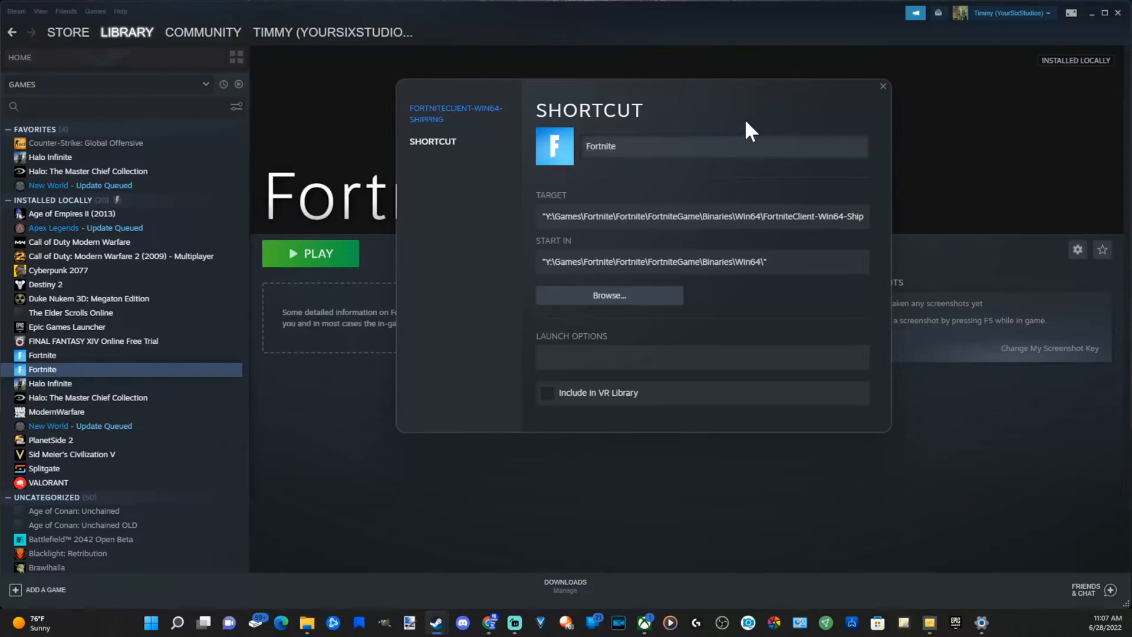
{"action": "left_click", "coordinate": [882, 86]}
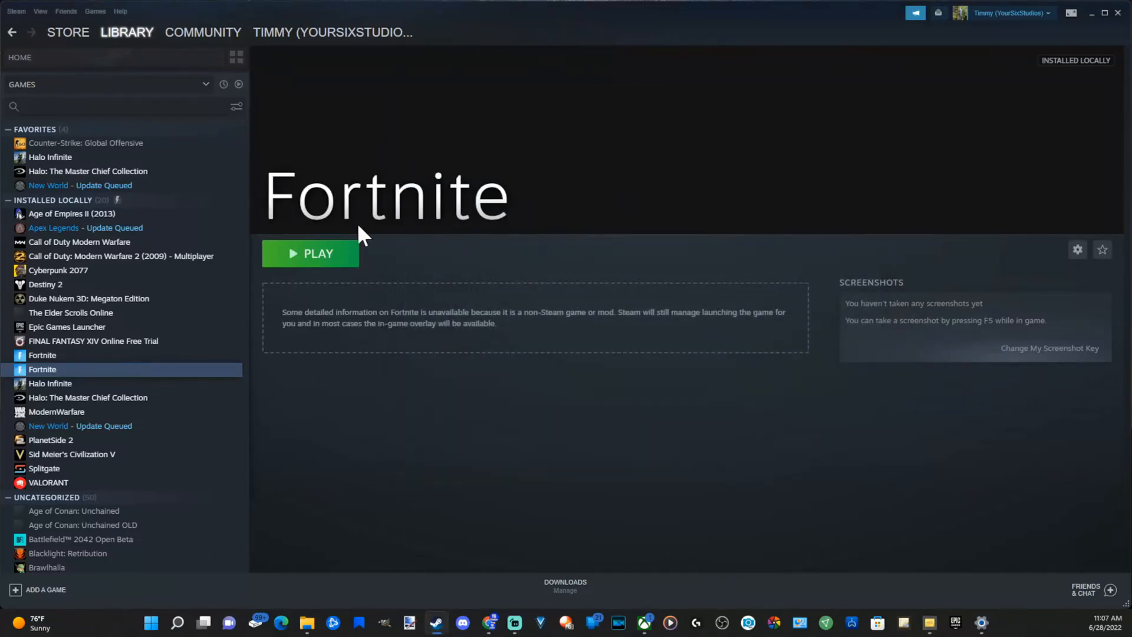
Start Fortnite from its library page's green PLAY button.
{"action": "left_click", "coordinate": [310, 254]}
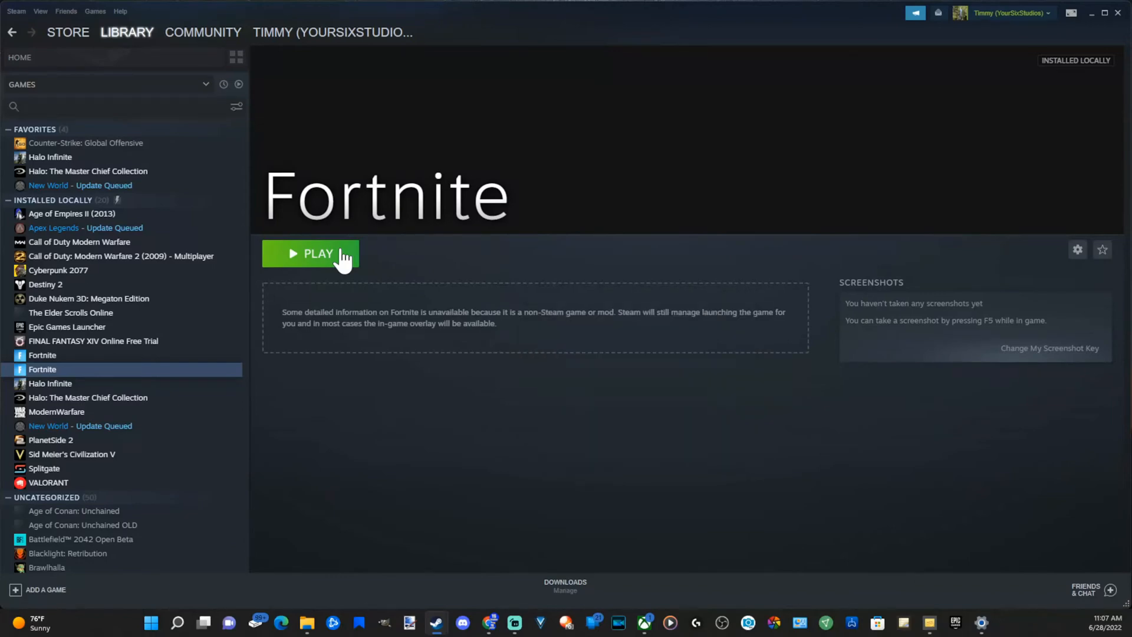
{"action": "mouse_move", "coordinate": [336, 262]}
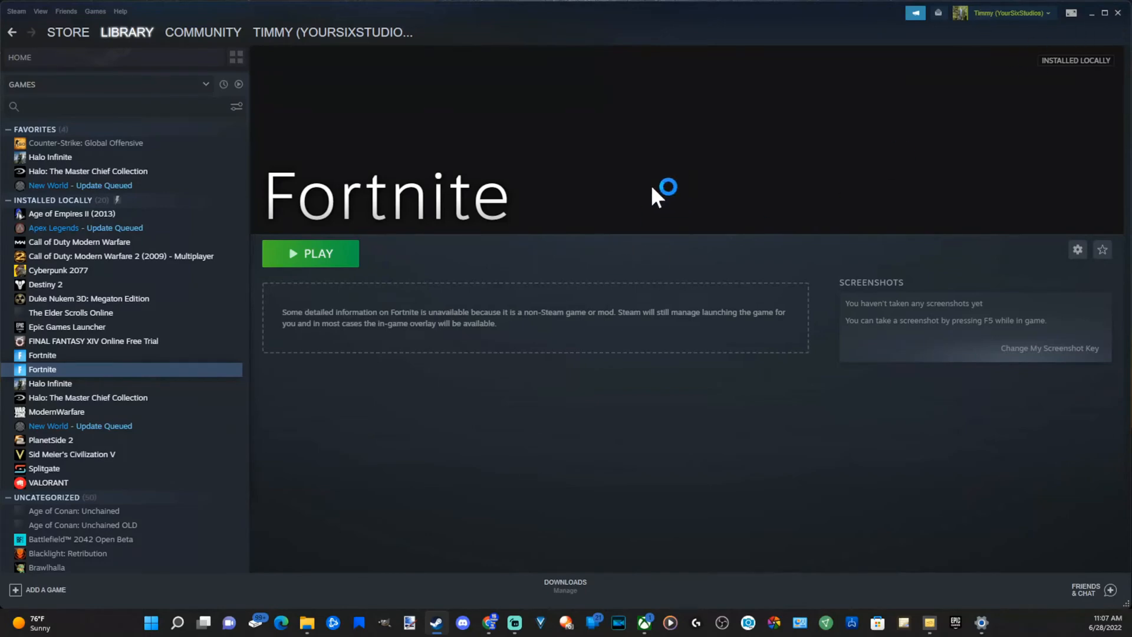
{"action": "mouse_move", "coordinate": [946, 559]}
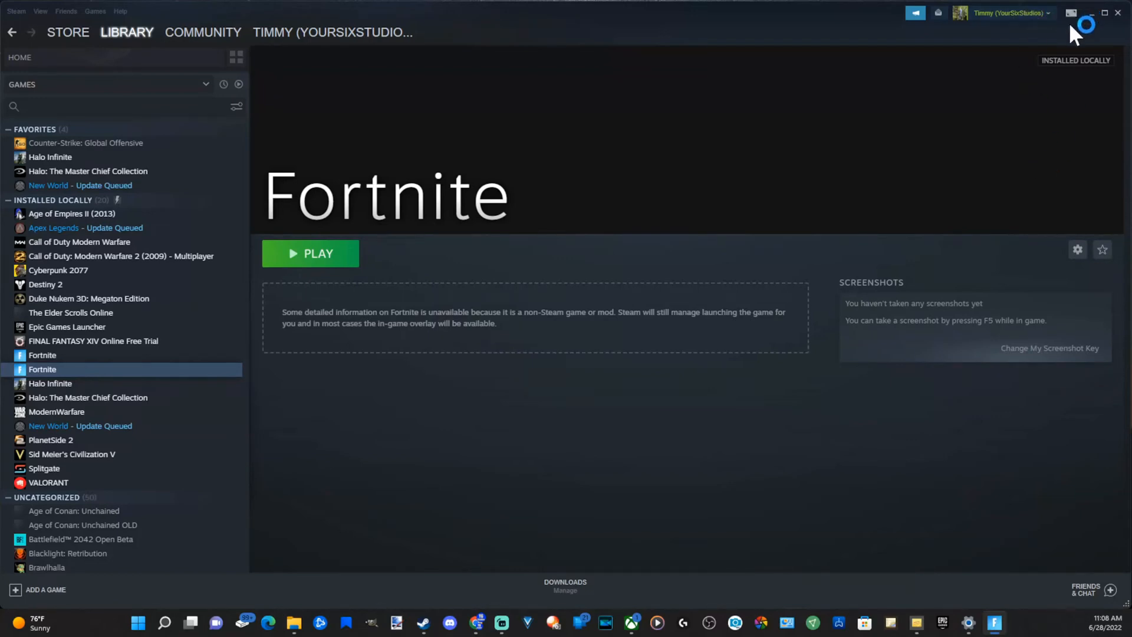
{"action": "mouse_move", "coordinate": [1074, 14]}
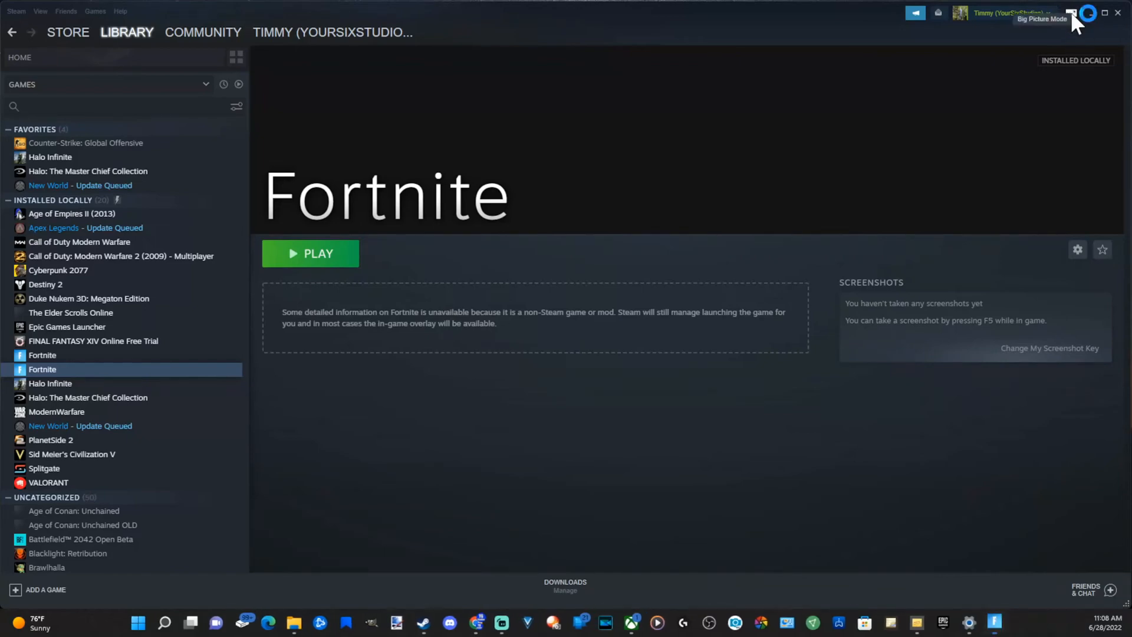
Enter Big Picture Mode from the top-right icon and select the LIBRARY tile.
{"action": "left_click", "coordinate": [1073, 13]}
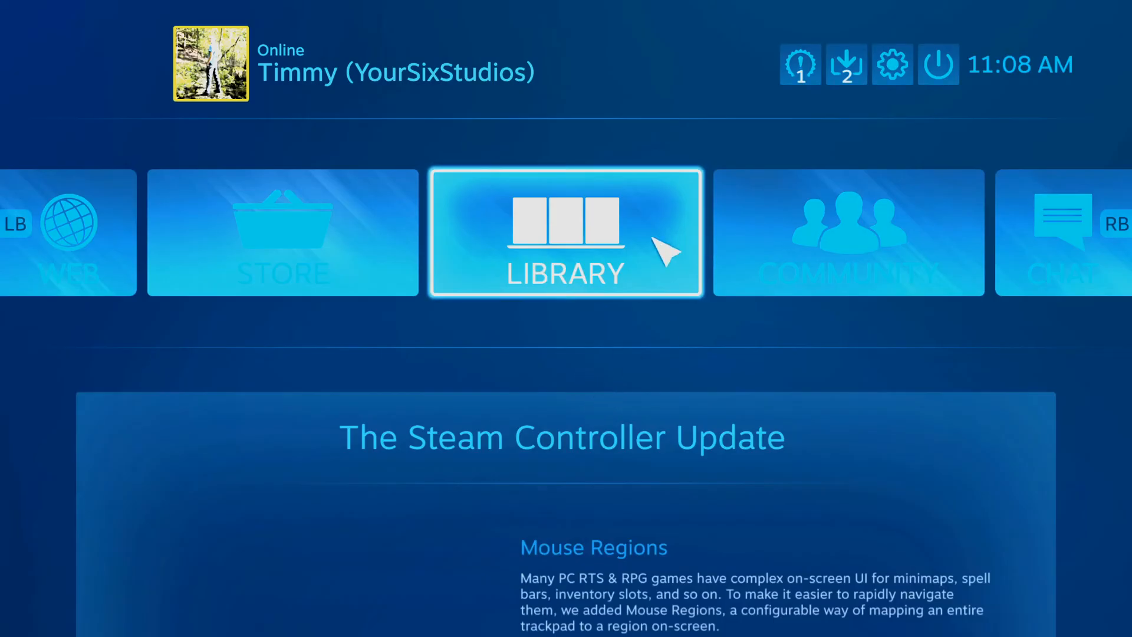
{"action": "mouse_move", "coordinate": [610, 253]}
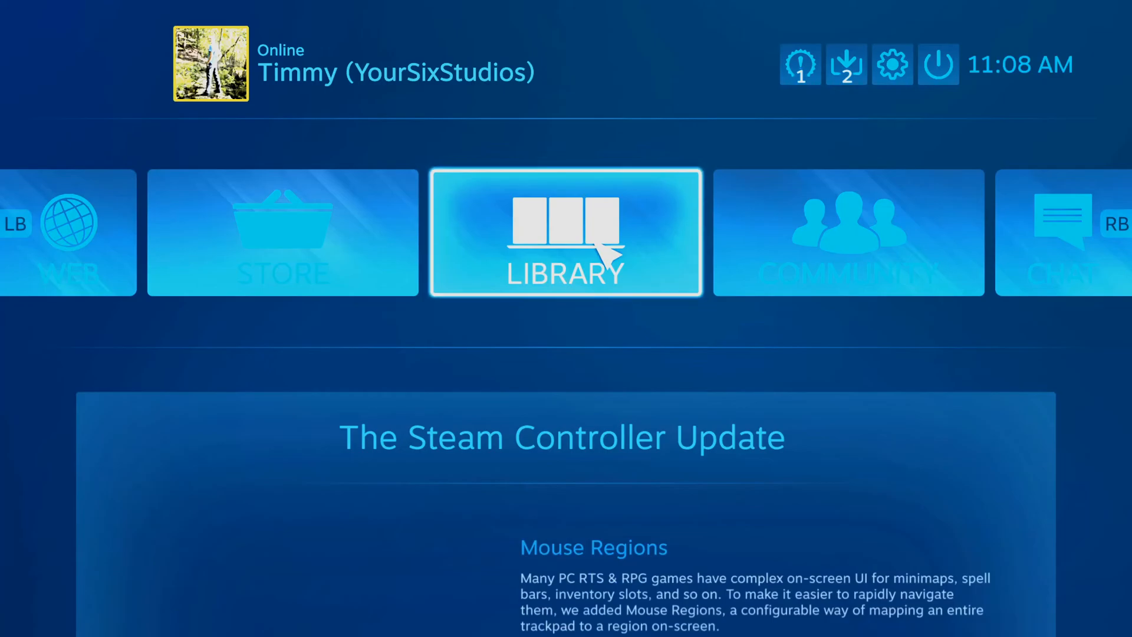
{"action": "left_click", "coordinate": [565, 233]}
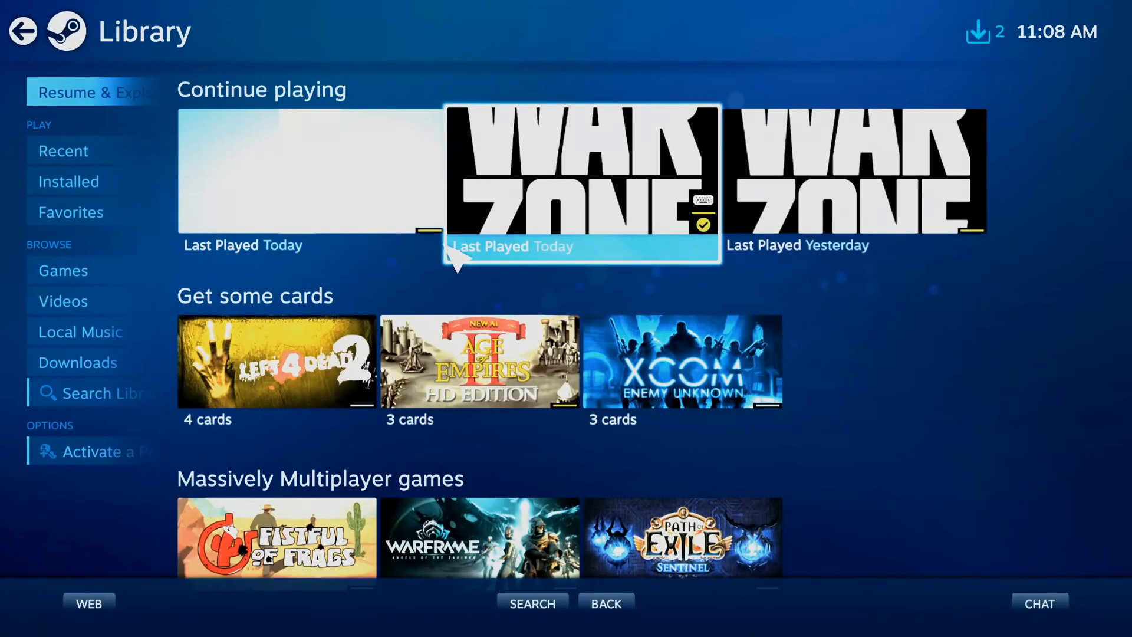